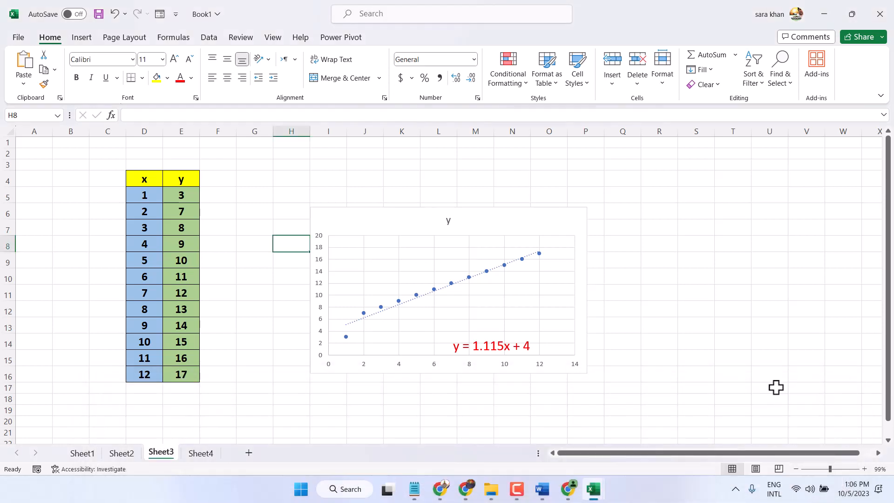
{"action": "mouse_move", "coordinate": [493, 275]}
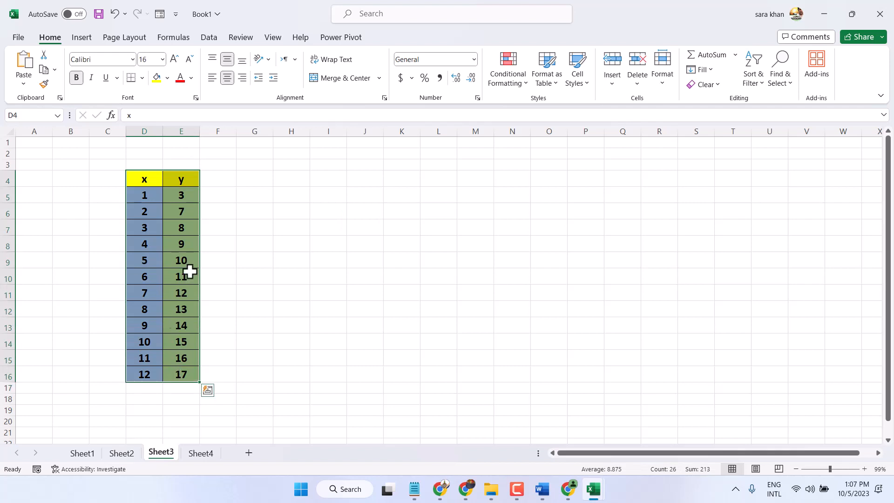
Step: Insert a basic scatter chart of the x/y data beside the table
{"action": "left_click", "coordinate": [81, 37]}
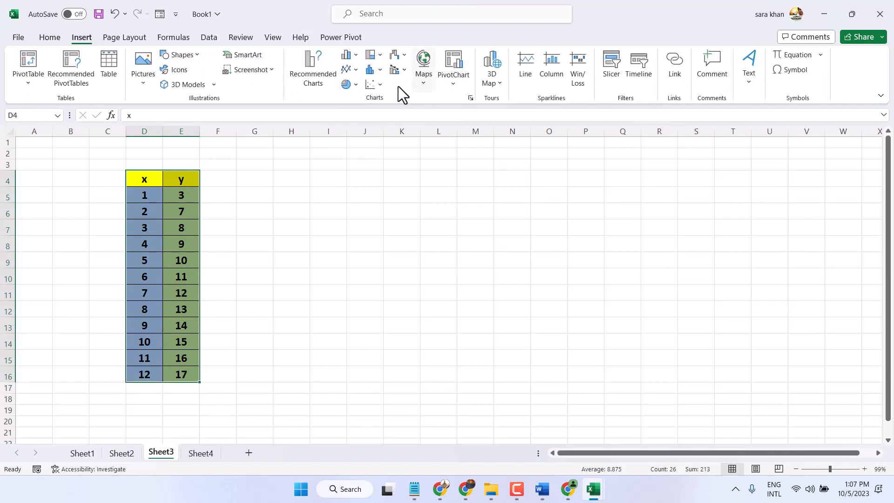
{"action": "left_click", "coordinate": [370, 84]}
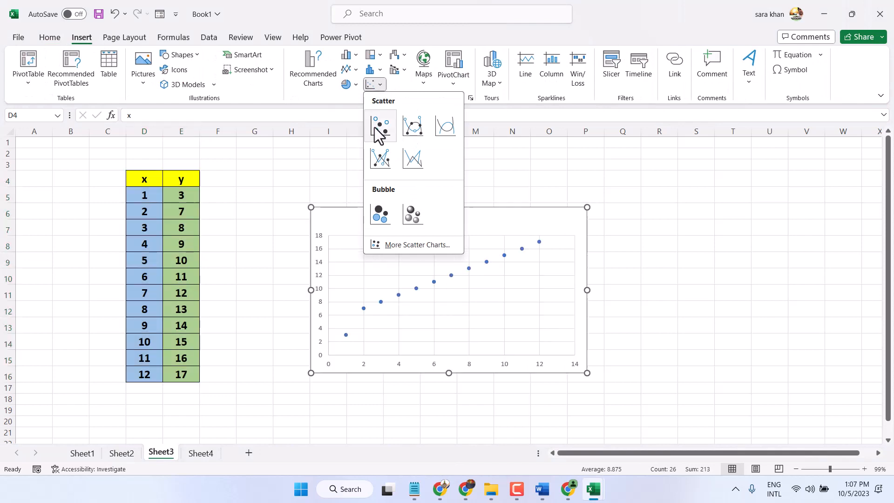
{"action": "left_click", "coordinate": [380, 126]}
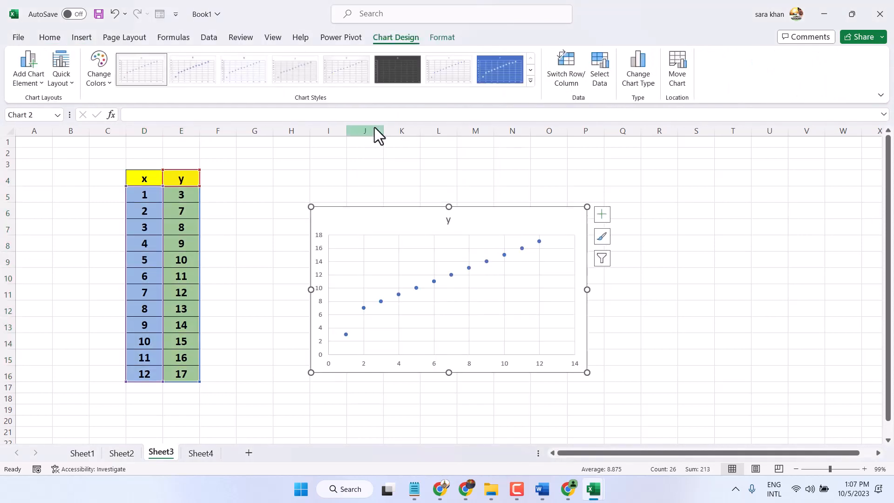
{"action": "mouse_move", "coordinate": [544, 255]}
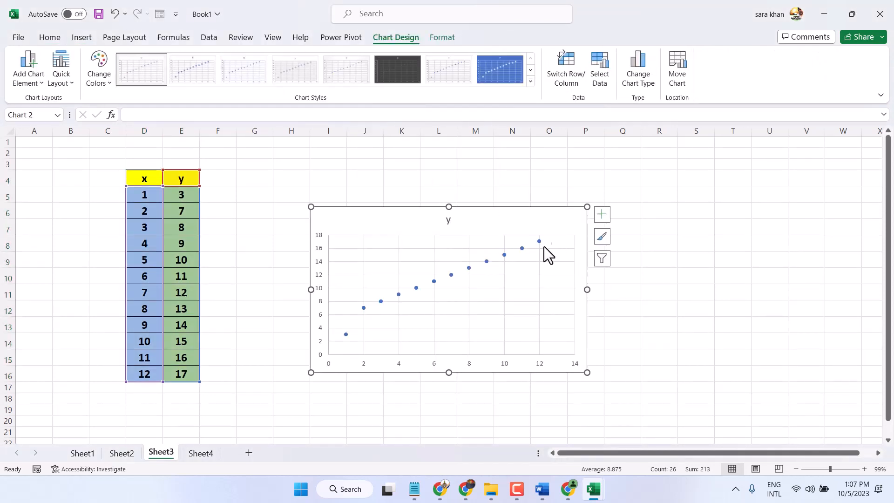
Step: Add a trendline to the chart's data series
{"action": "left_click", "coordinate": [540, 241]}
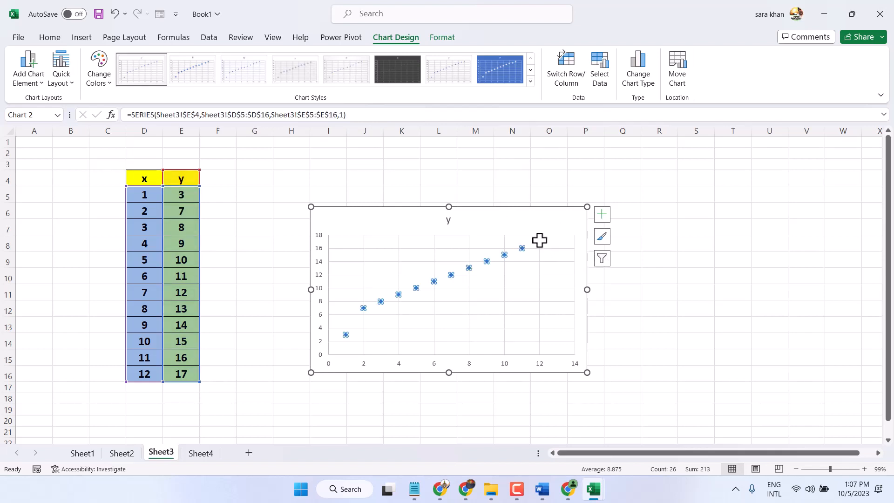
{"action": "right_click", "coordinate": [522, 248]}
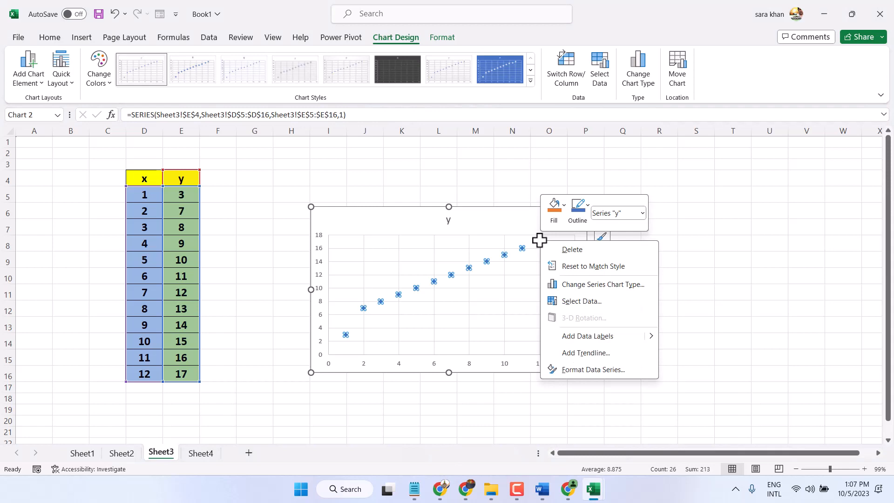
{"action": "mouse_move", "coordinate": [543, 251]}
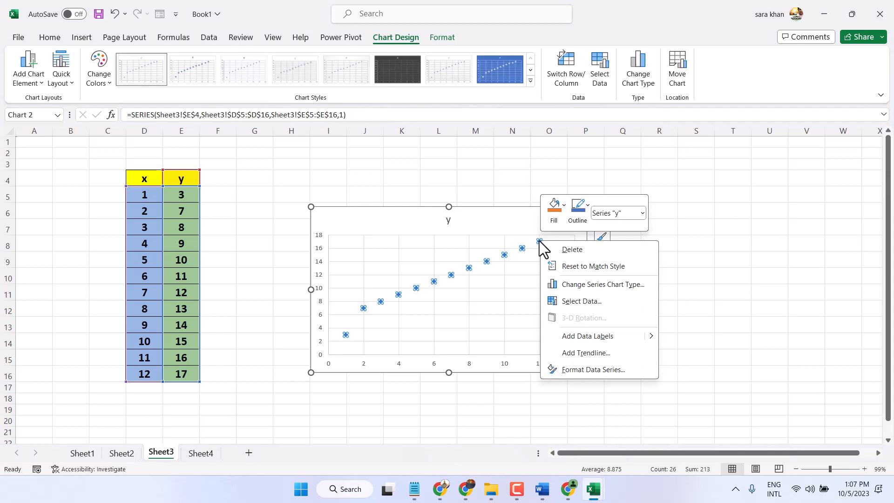
{"action": "mouse_move", "coordinate": [601, 363]}
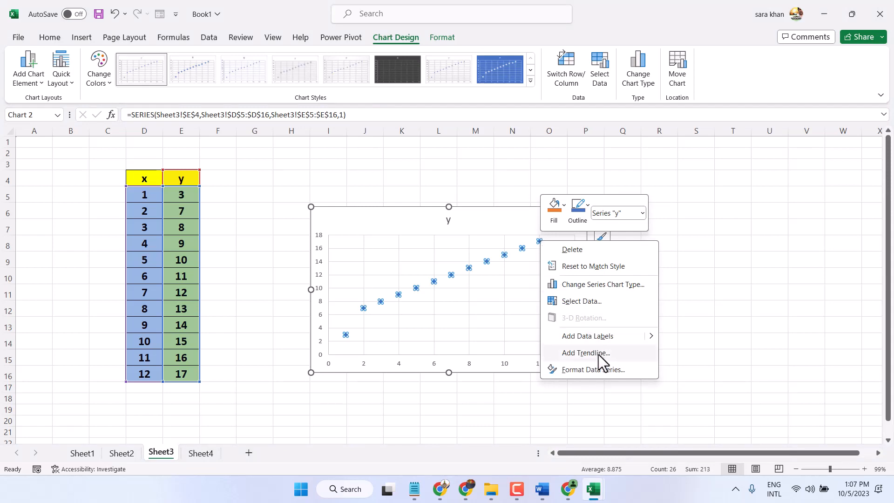
{"action": "left_click", "coordinate": [586, 353]}
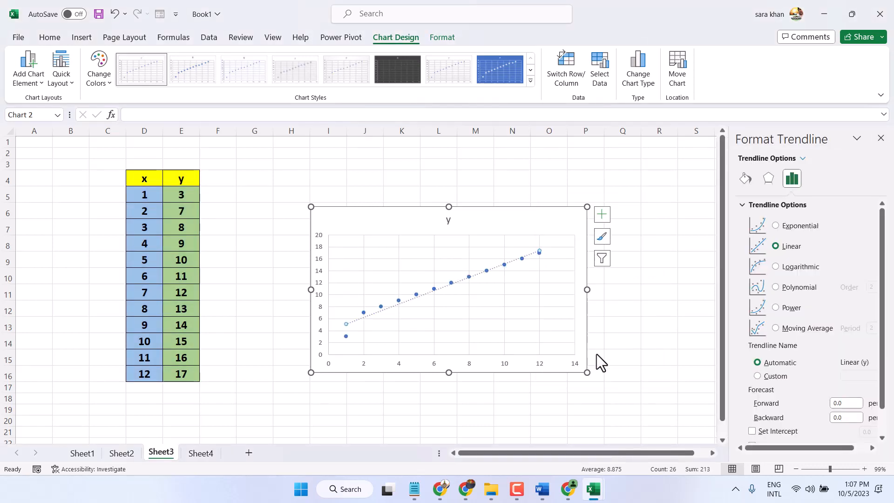
{"action": "mouse_move", "coordinate": [746, 273]}
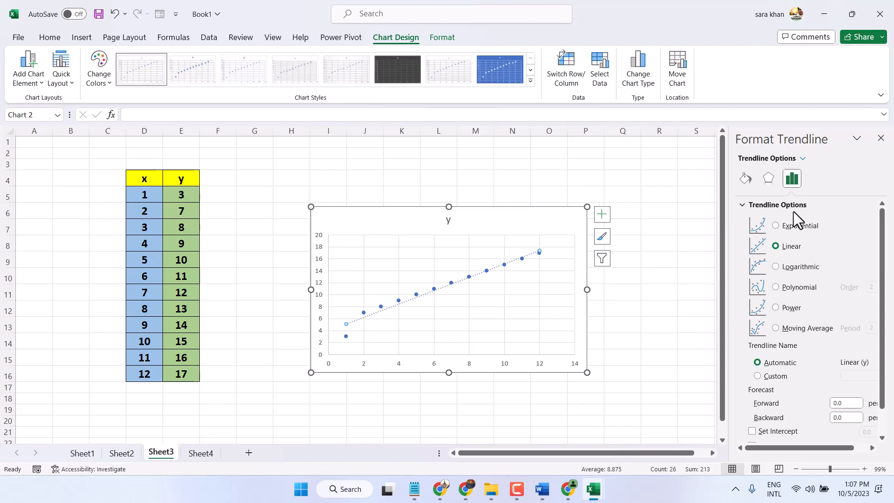
Step: Turn on Display Equation on chart for the linear trendline
{"action": "scroll", "scroll_direction": "down", "scroll_amount": 3}
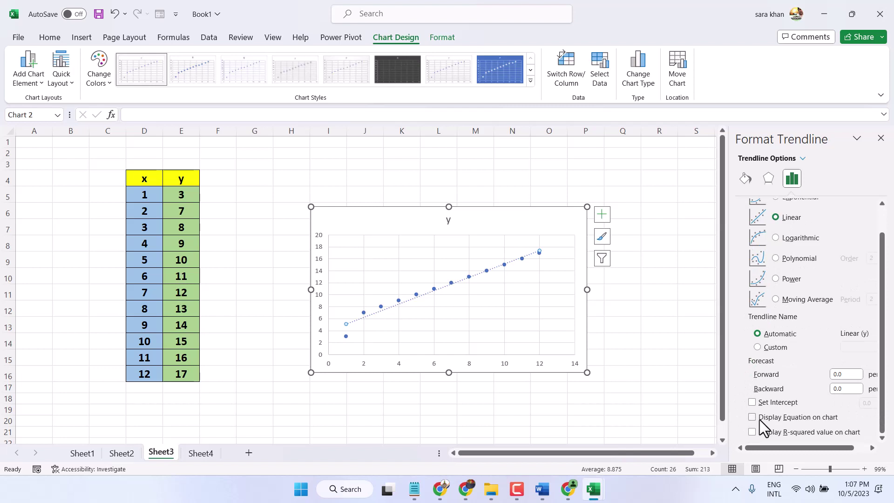
{"action": "mouse_move", "coordinate": [781, 422]}
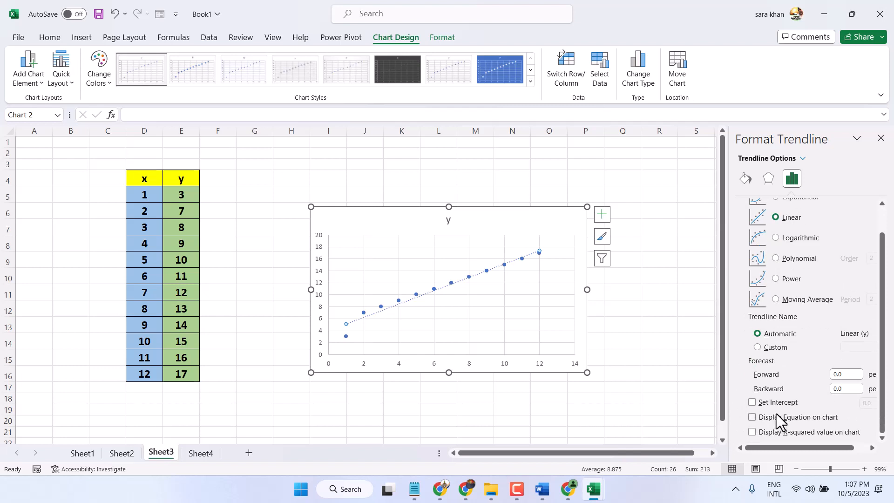
{"action": "mouse_move", "coordinate": [764, 425]}
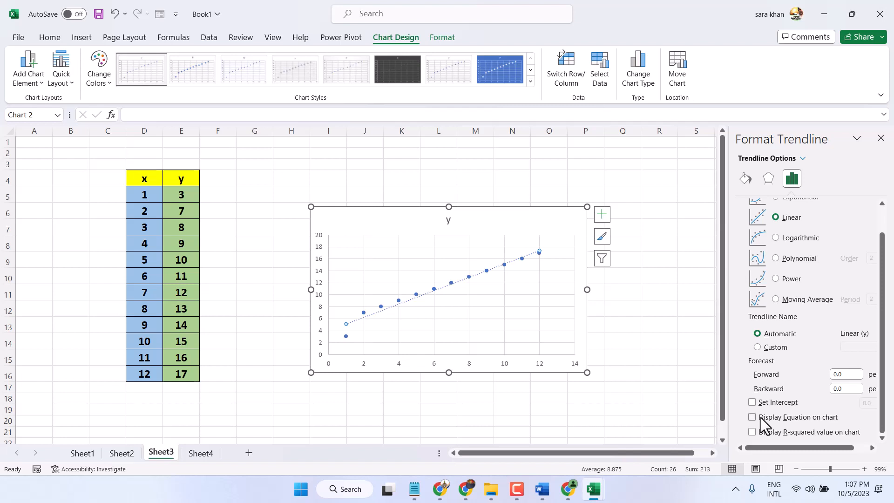
{"action": "left_click", "coordinate": [752, 417]}
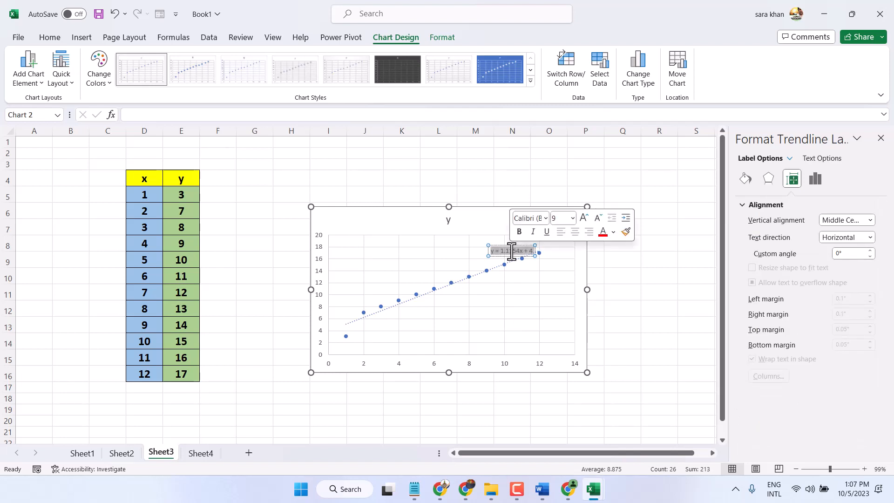
Step: Enlarge the equation label to 24 pt red text and drag it to the plot's upper-left
{"action": "left_click", "coordinate": [50, 38]}
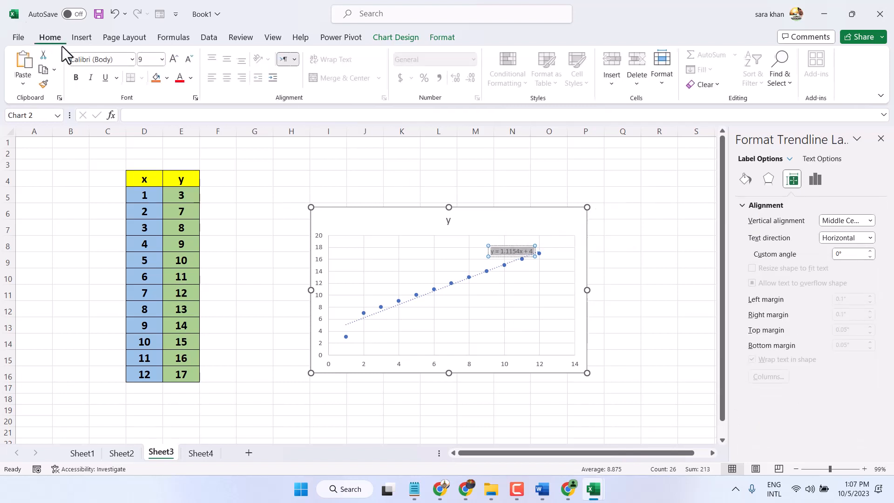
{"action": "left_click", "coordinate": [174, 58]}
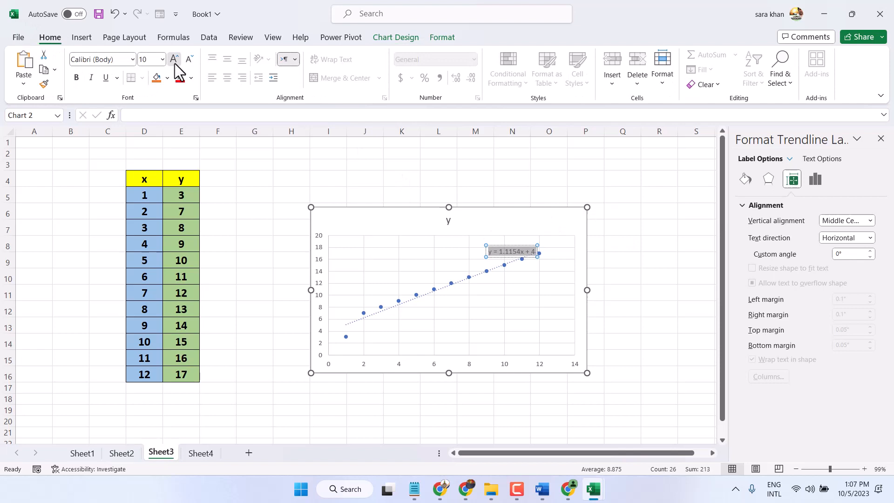
{"action": "left_click", "coordinate": [173, 58]}
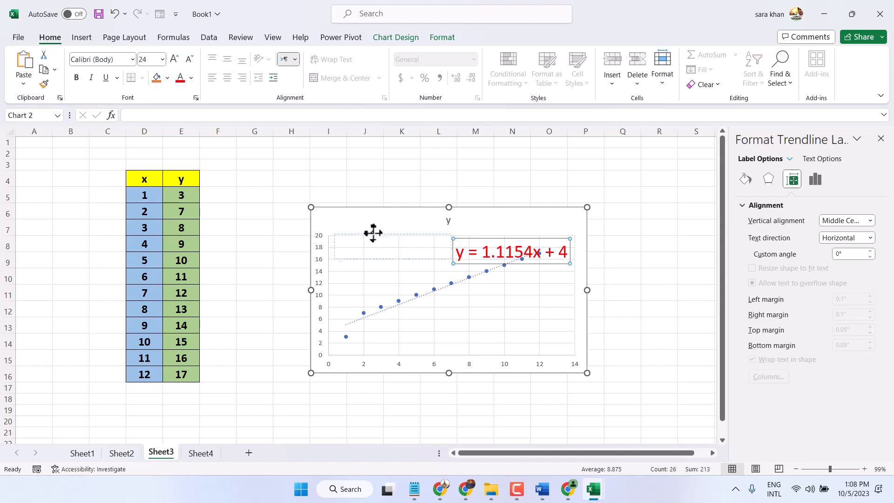
{"action": "left_click_drag", "start_coordinate": [511, 252], "coordinate": [369, 257]}
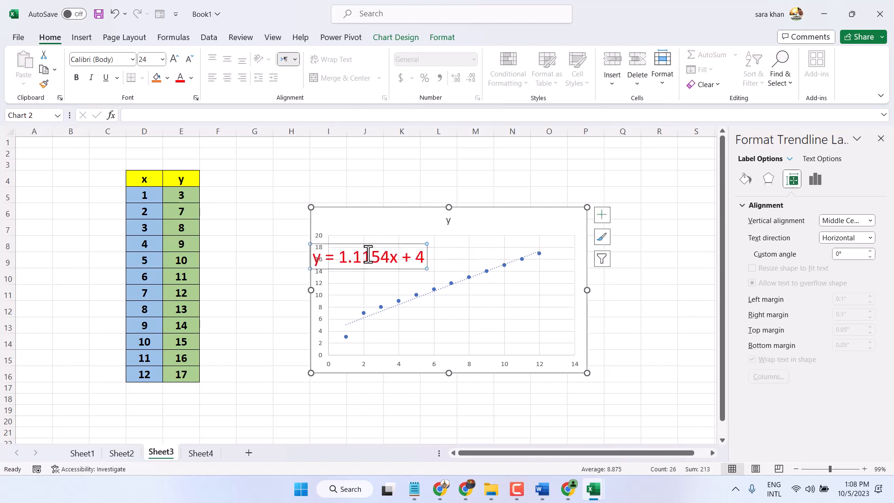
{"action": "mouse_move", "coordinate": [376, 245]}
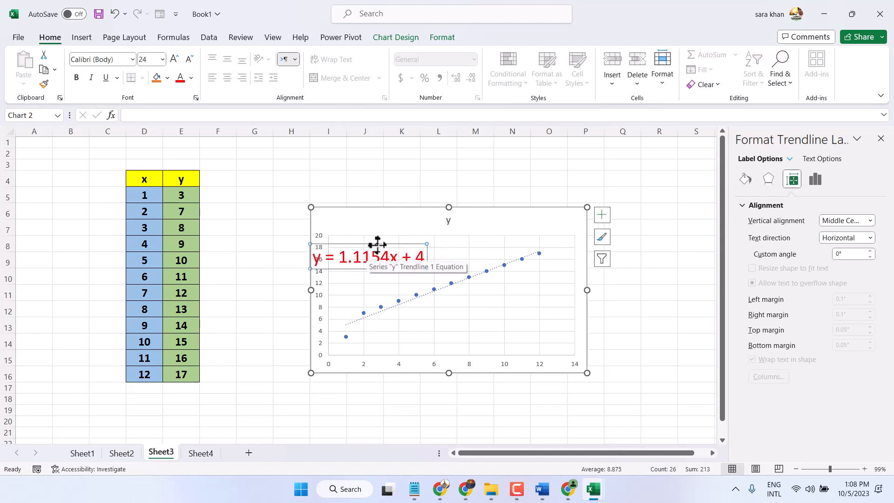
{"action": "left_click_drag", "start_coordinate": [373, 255], "coordinate": [425, 256]}
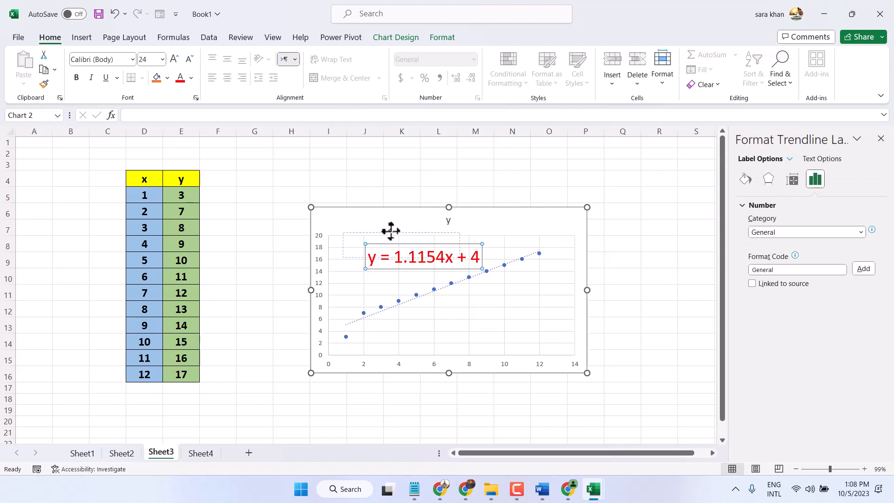
Step: Deselect the chart by clicking a cell, then zoom the sheet to 120%
{"action": "left_click", "coordinate": [254, 260]}
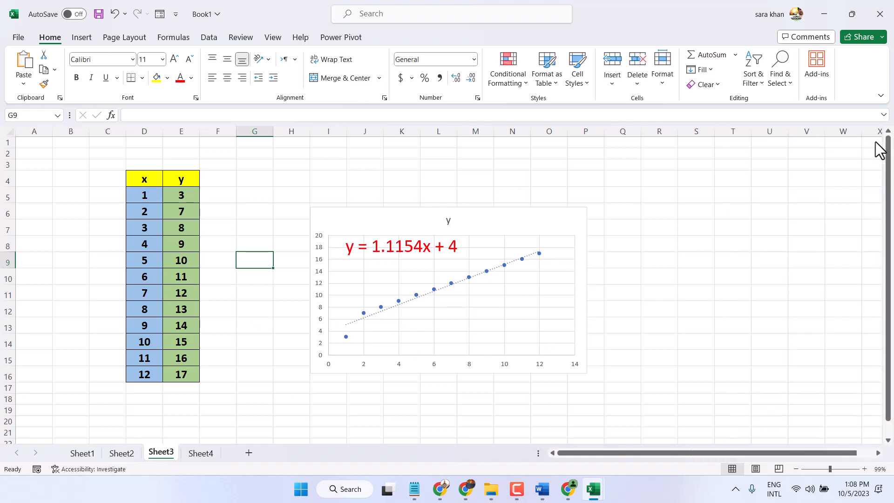
{"action": "mouse_move", "coordinate": [860, 475]}
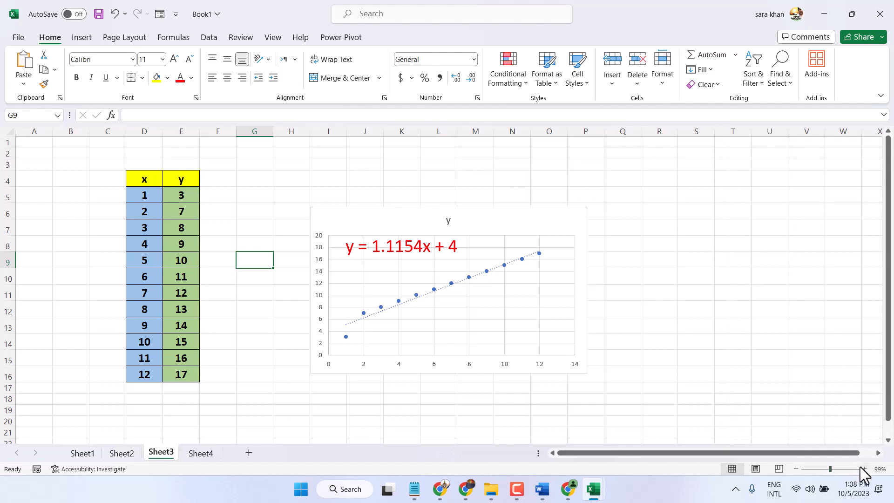
{"action": "left_click", "coordinate": [864, 469]}
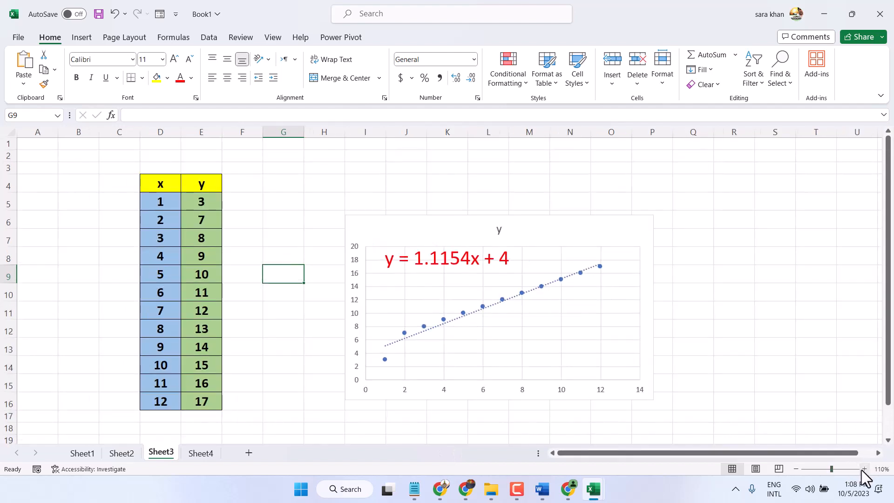
{"action": "left_click", "coordinate": [865, 469]}
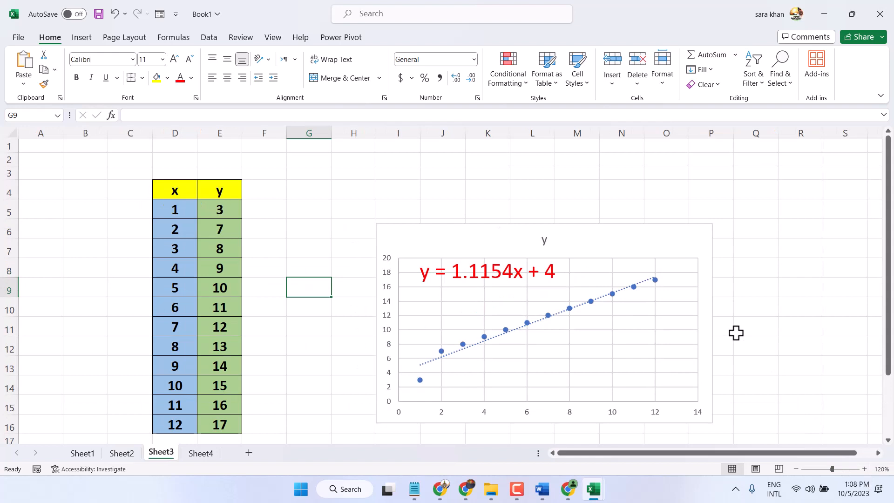
{"action": "mouse_move", "coordinate": [731, 326]}
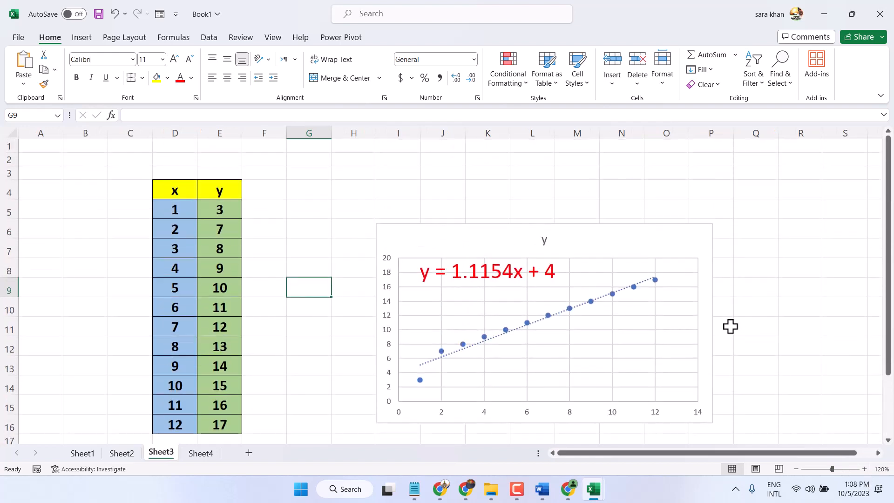